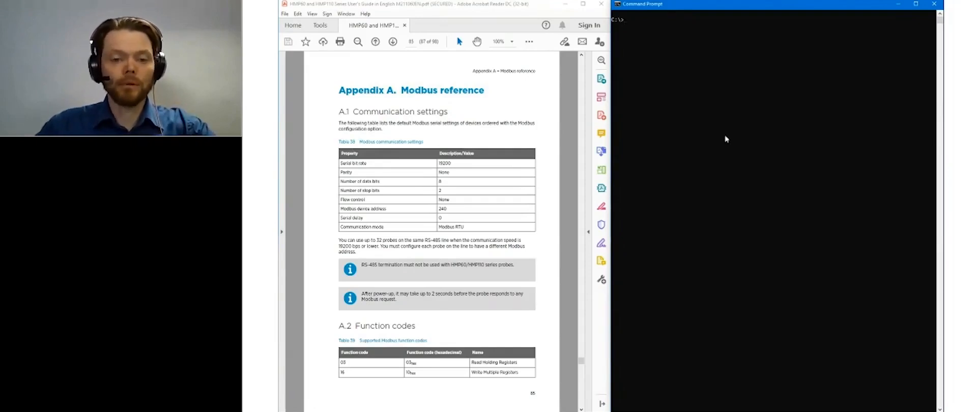
# Run modpoll -h to print the usage, arguments and options listing
pyautogui.write('mod')
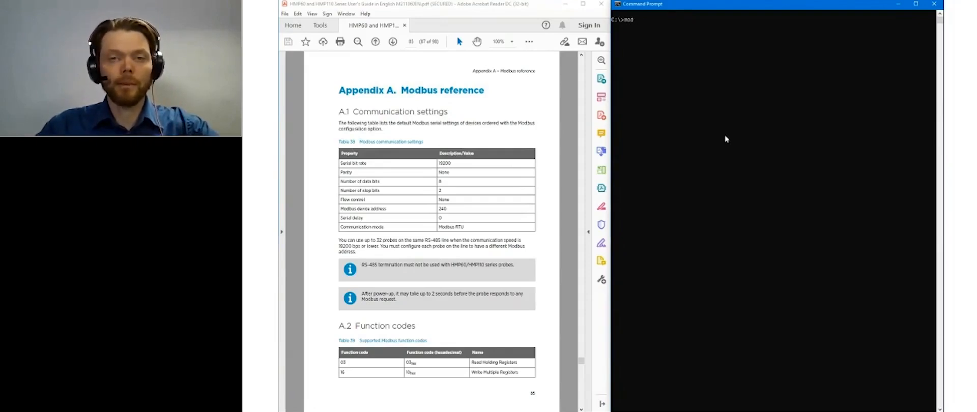
pyautogui.write('poll')
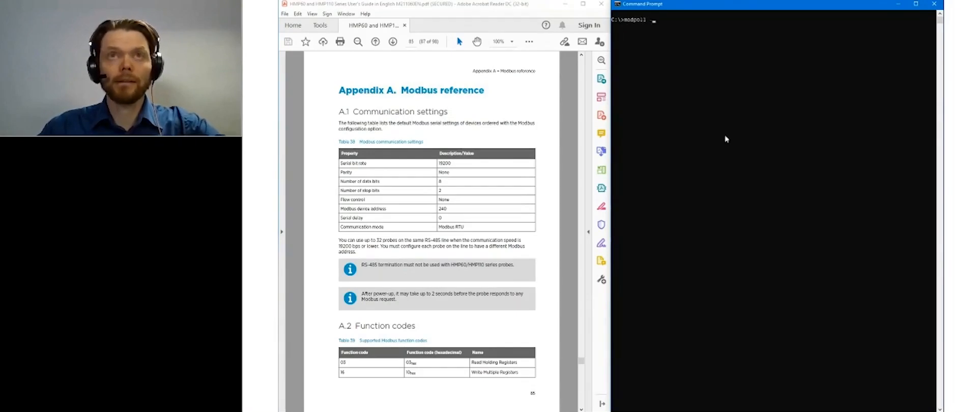
pyautogui.write('-h')
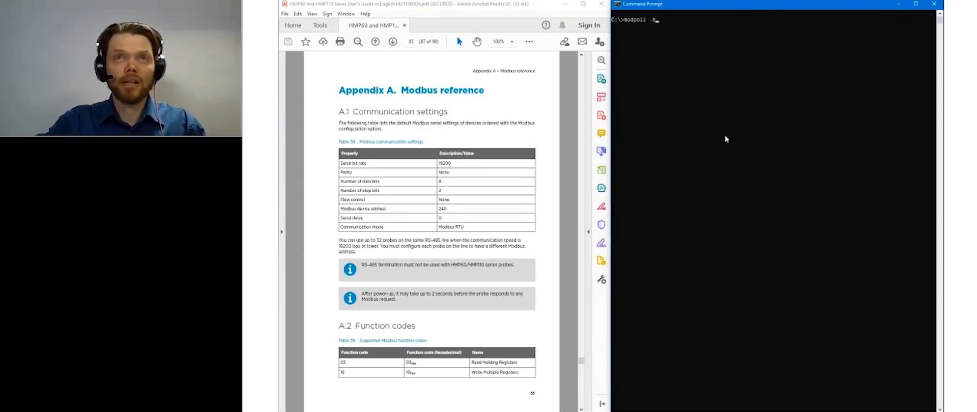
pyautogui.press('Return')
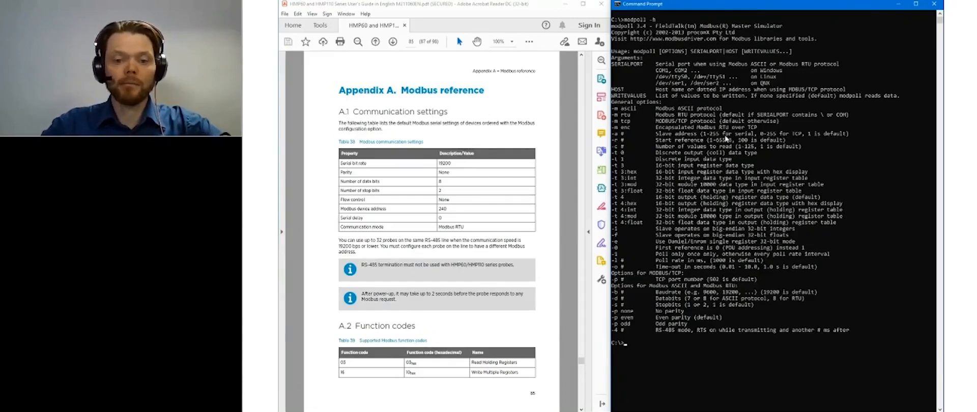
# Start a modpoll command with RTU mode and slave address 240
pyautogui.write('modpoll')
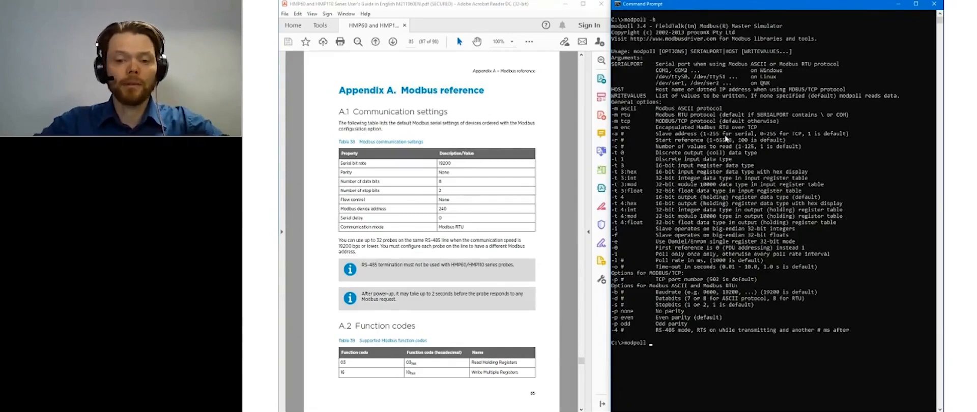
pyautogui.write('-m')
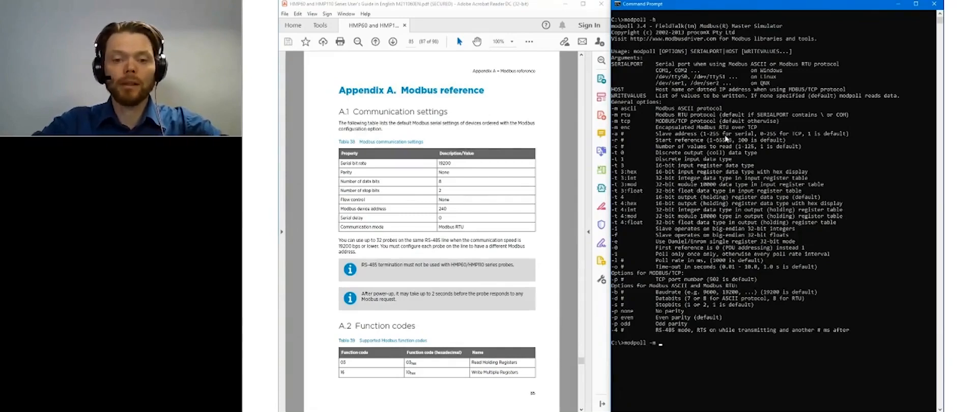
pyautogui.write('rtu')
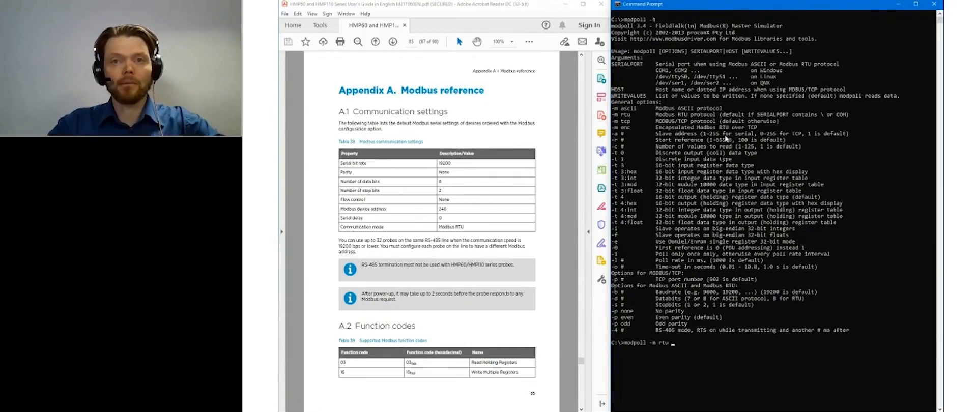
pyautogui.write('-a')
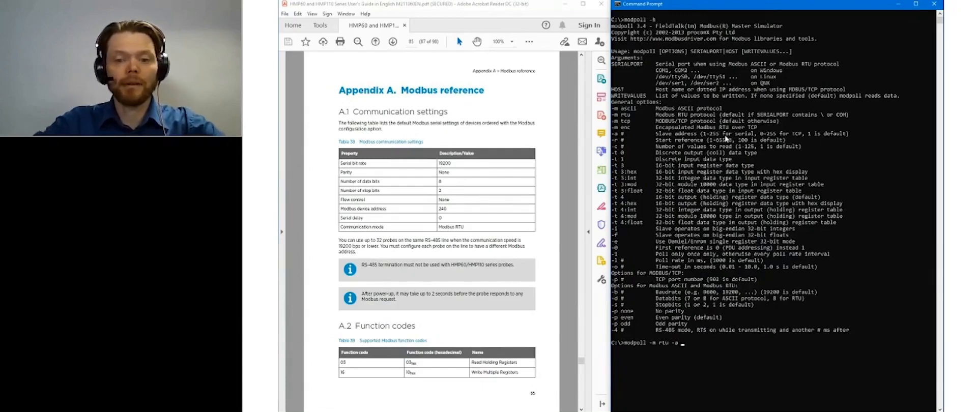
pyautogui.write('240')
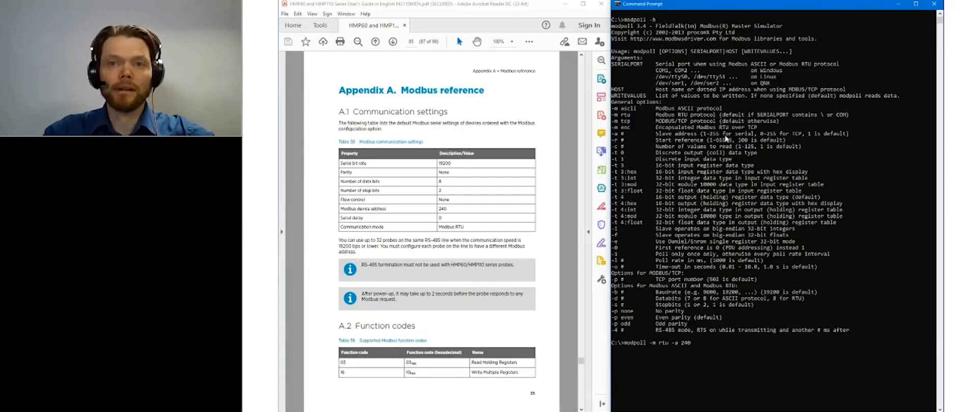
# Add two stop bits and no parity to the modpoll command
pyautogui.write('-s')
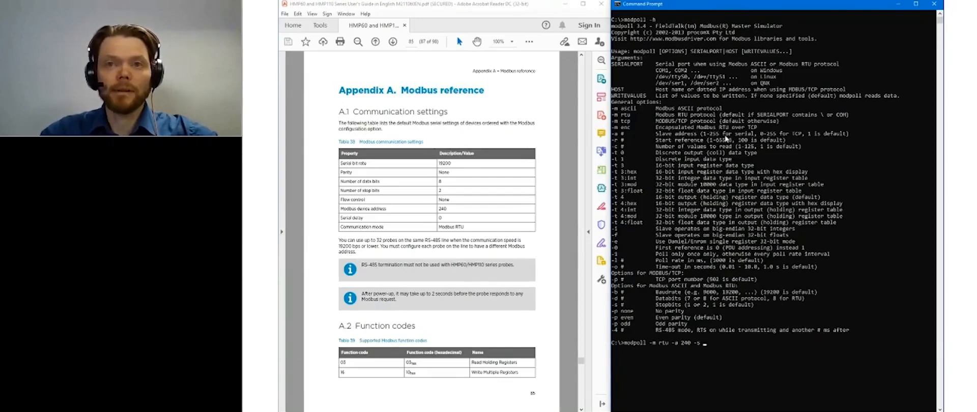
pyautogui.write('2')
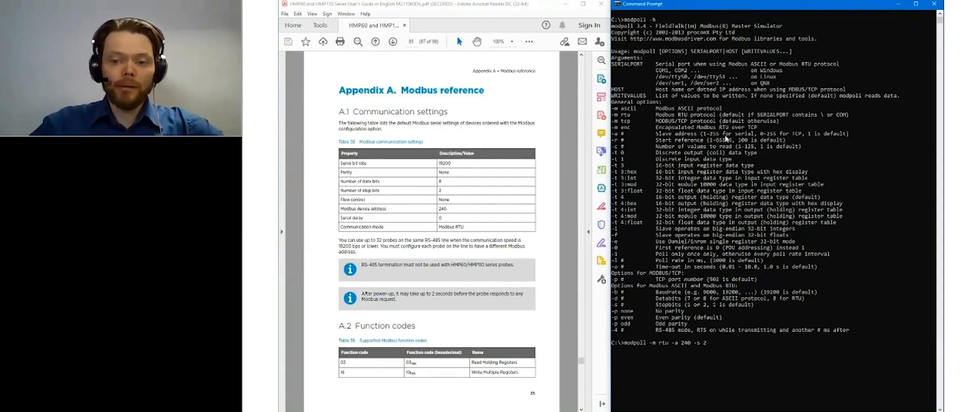
pyautogui.write('-p')
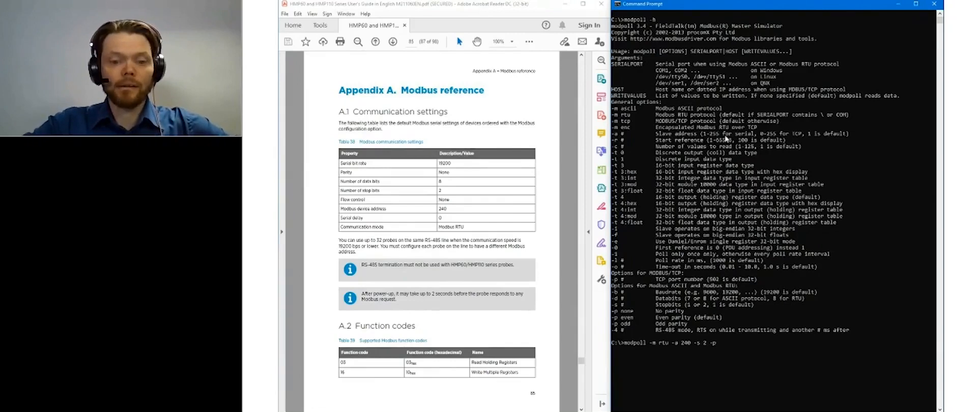
pyautogui.write('non')
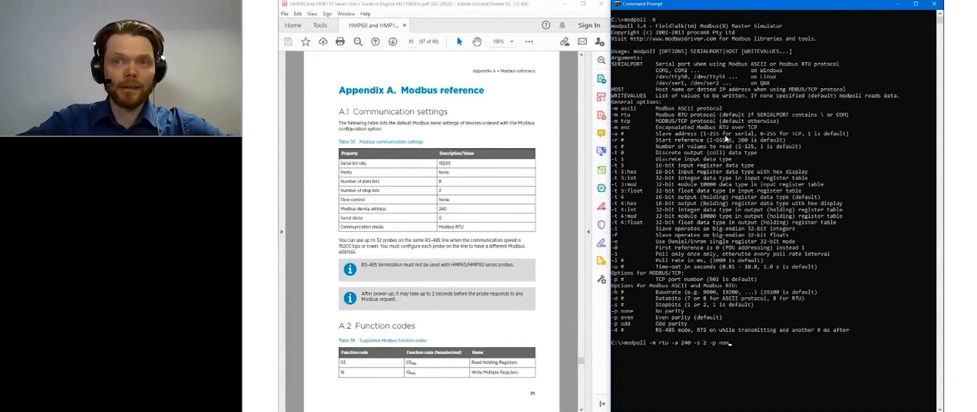
pyautogui.write('e')
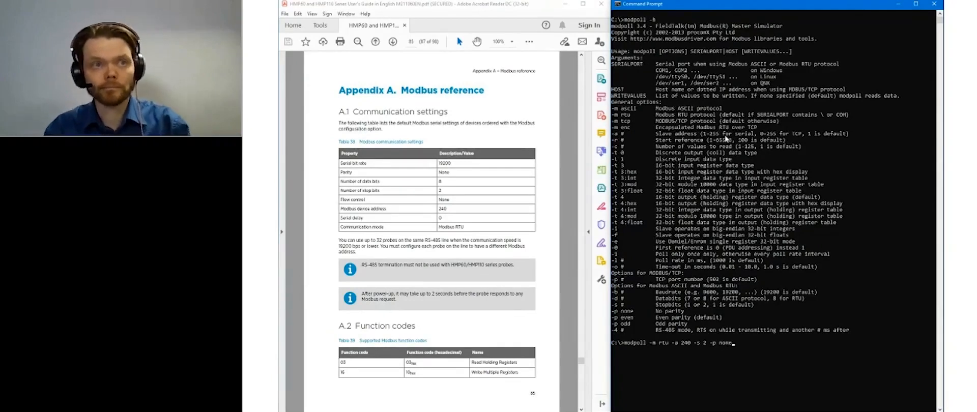
pyautogui.moveTo(600, 97)
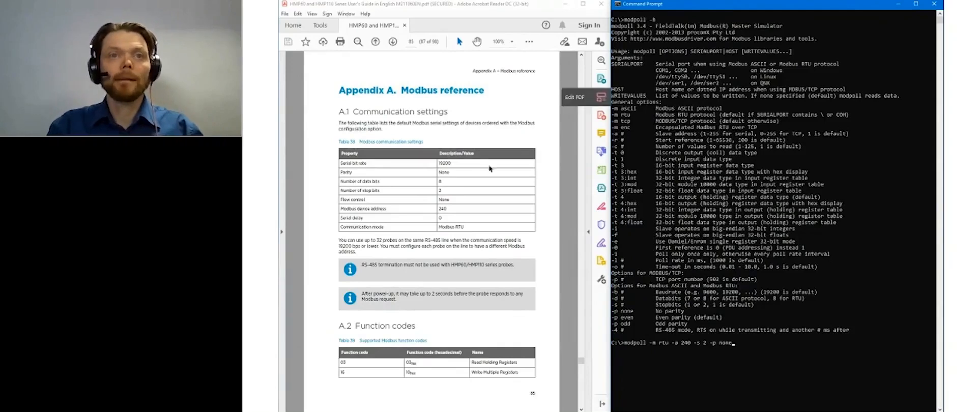
pyautogui.moveTo(557, 249)
pyautogui.write(' -')
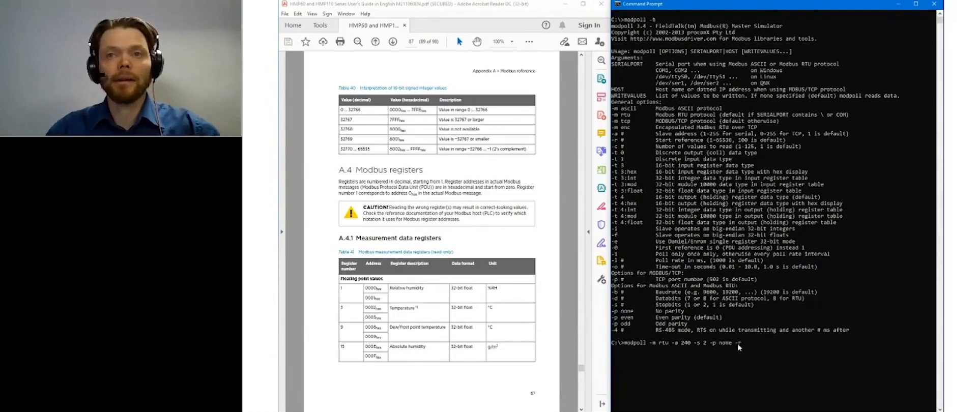
# Give the modpoll command a start reference of 1 from the registers table
pyautogui.write('1')
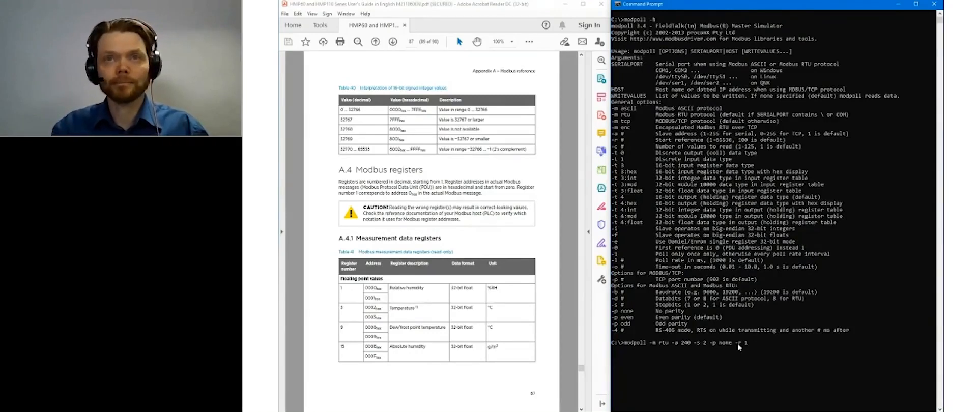
# Append data type 4:float, count 2 and the com8 port to the command
pyautogui.write('-t')
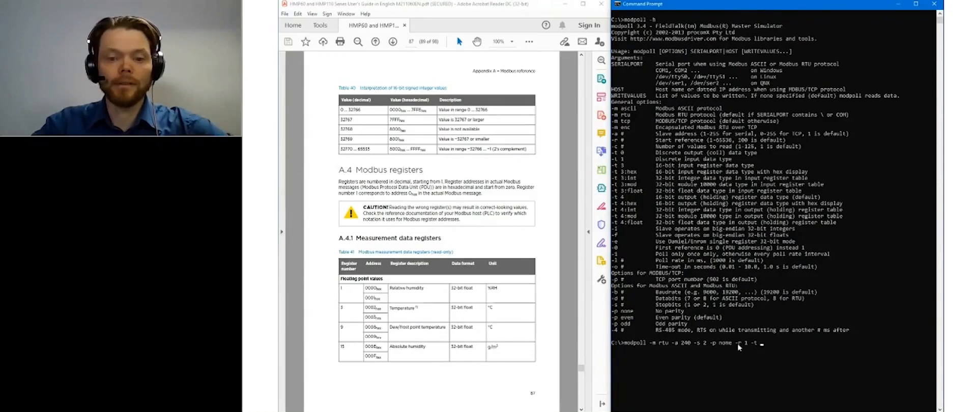
pyautogui.write('4:')
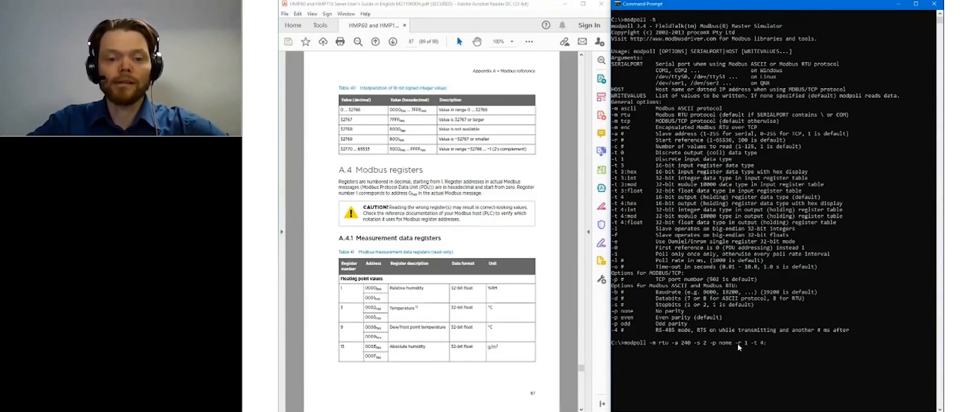
pyautogui.write('flo')
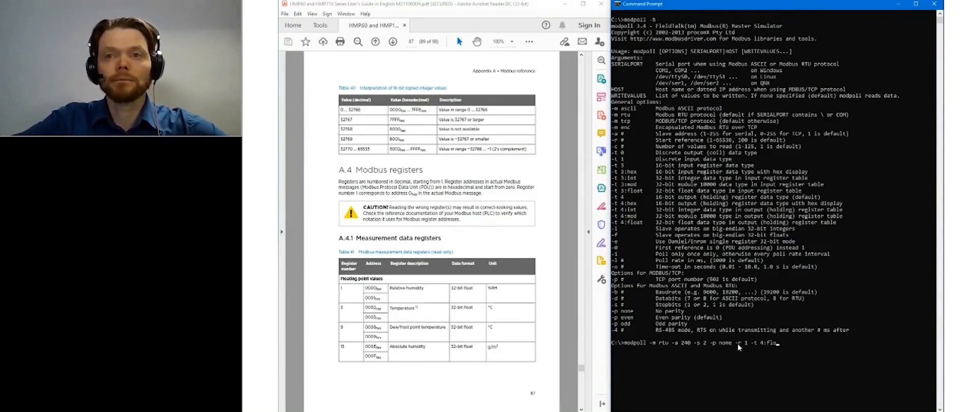
pyautogui.write('at')
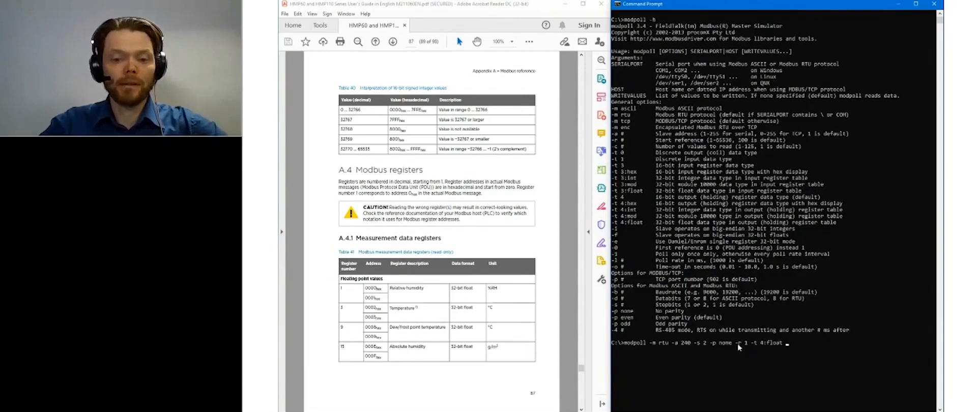
pyautogui.write('-c')
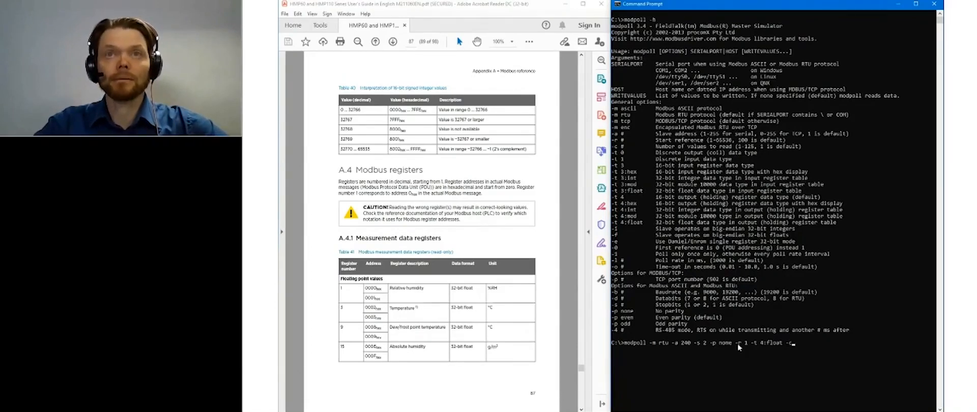
pyautogui.write('2')
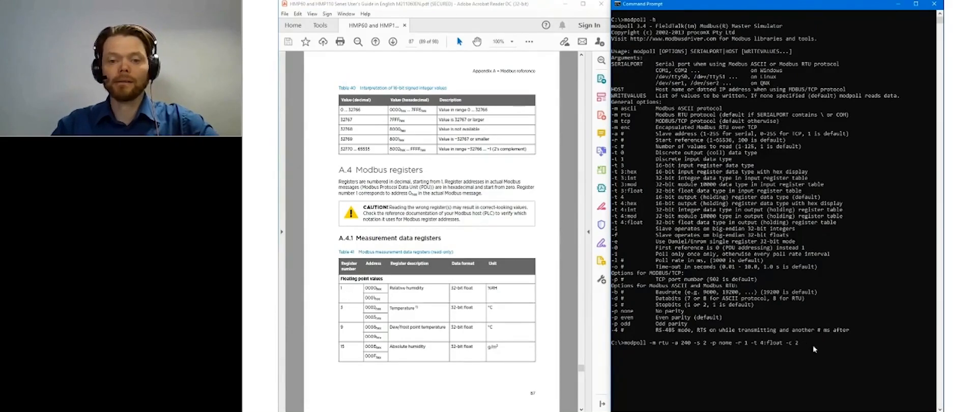
pyautogui.write('com8')
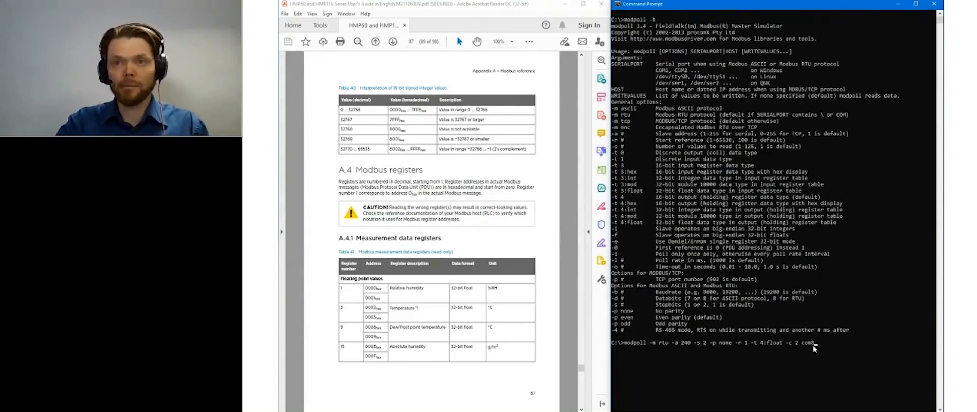
# Execute the poll and watch humidity and temperature readings near 23 repeat
pyautogui.press('Return')
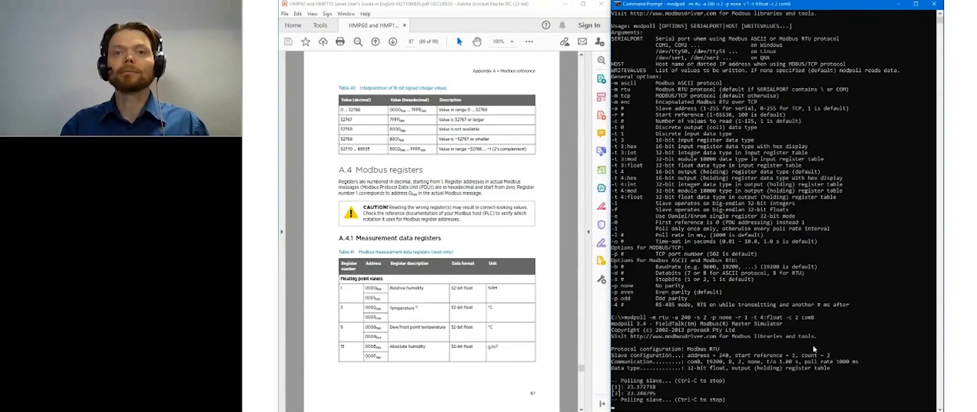
pyautogui.scroll(-3)
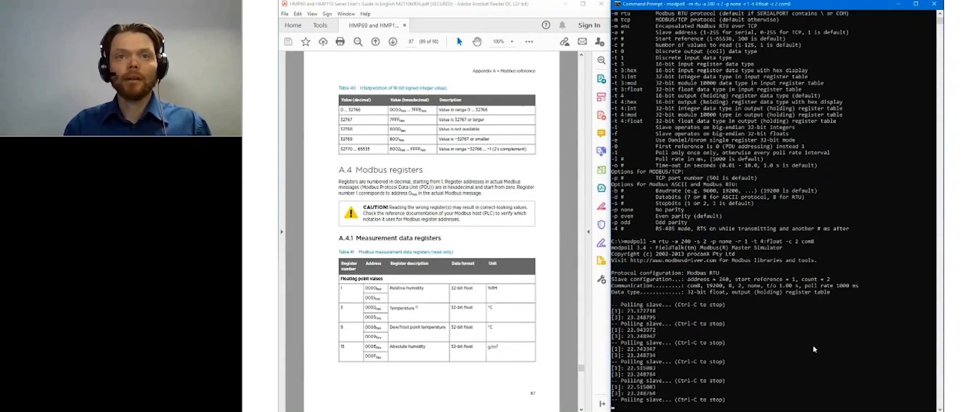
pyautogui.scroll(-3)
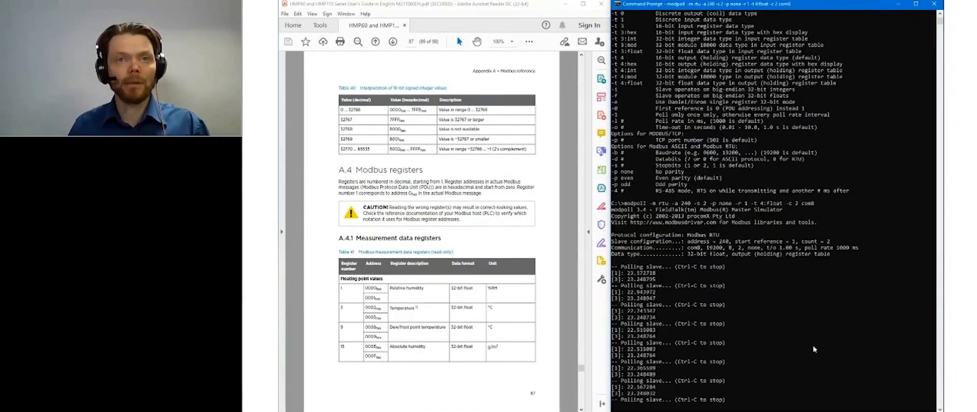